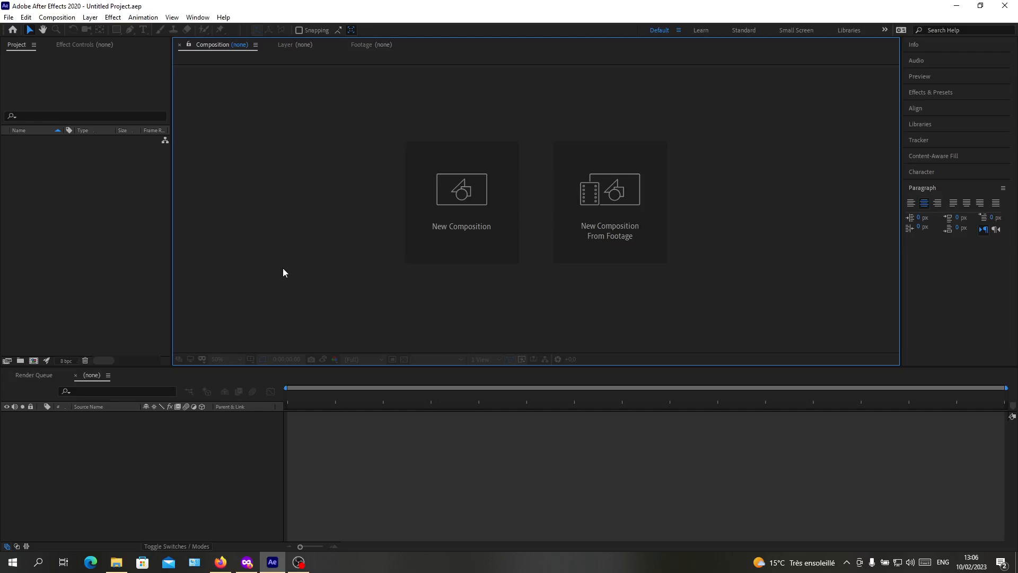
mouse_move(306, 316)
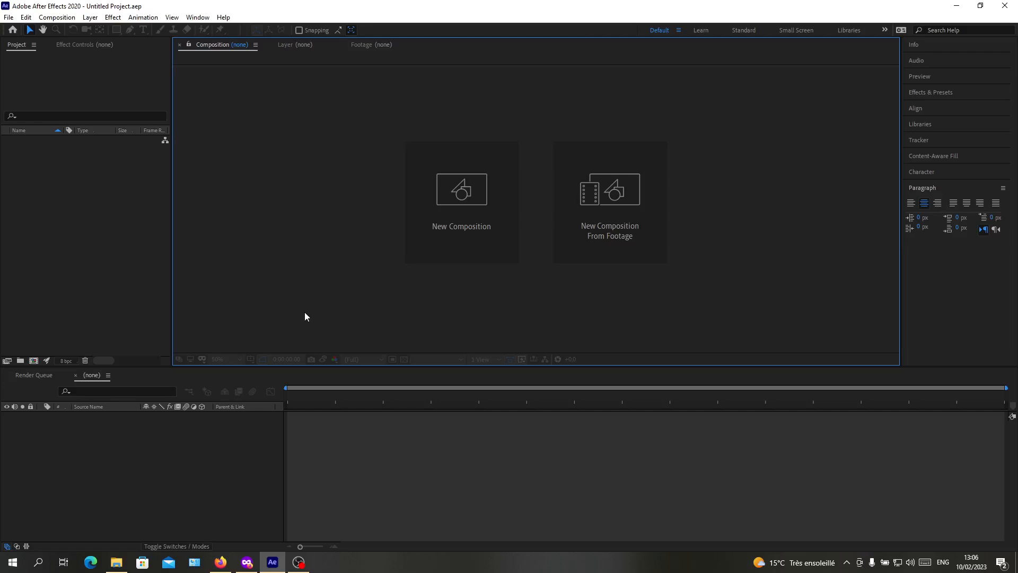
mouse_move(249, 295)
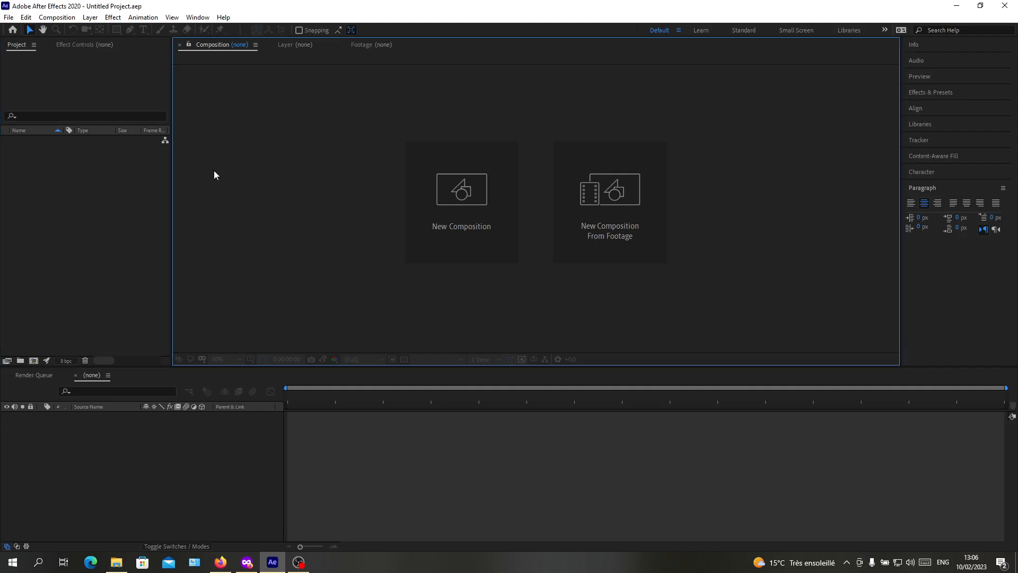
mouse_move(153, 472)
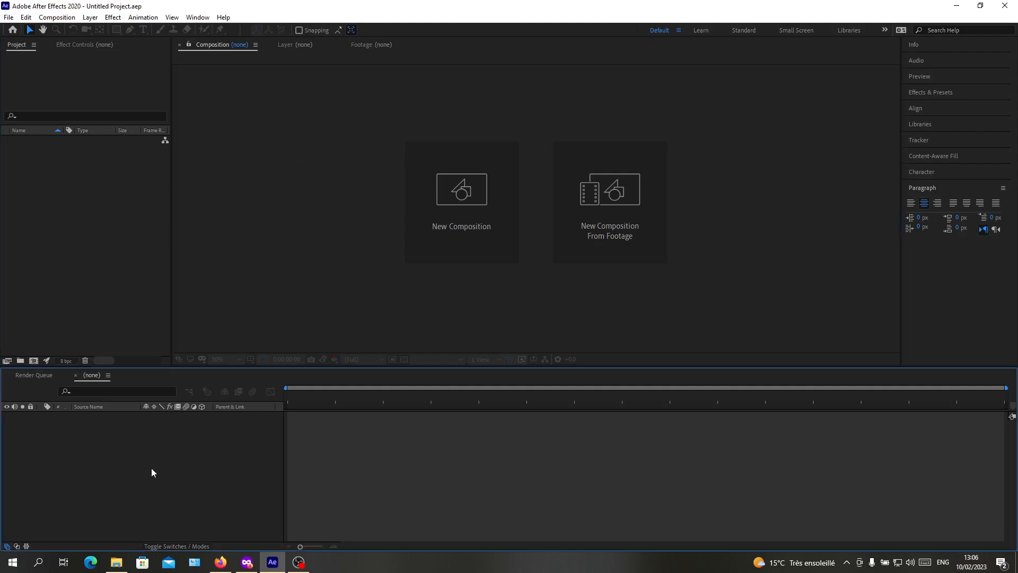
mouse_move(460, 220)
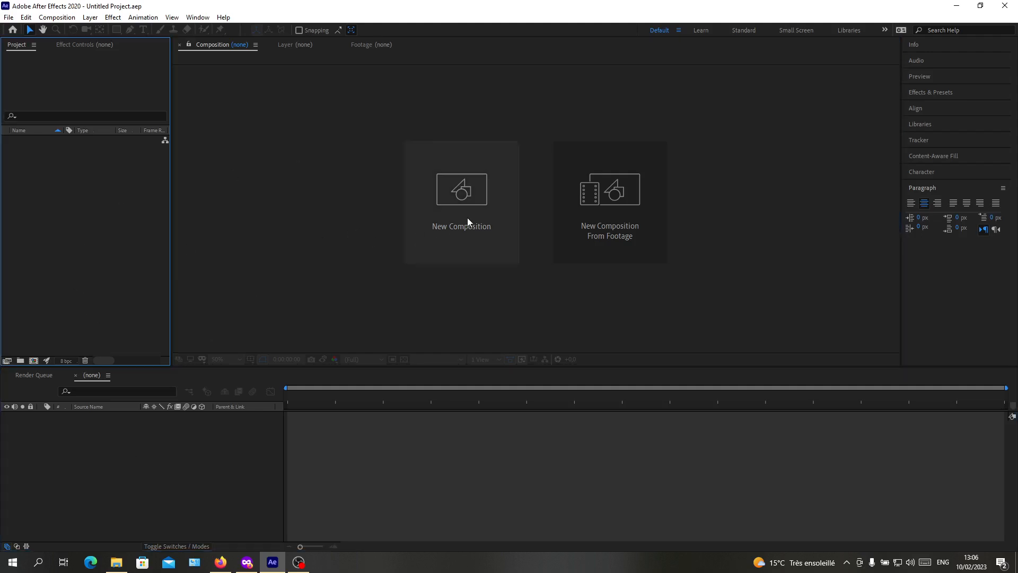
Create Comp 1 with the default HDTV 1080 settings.
left_click(461, 189)
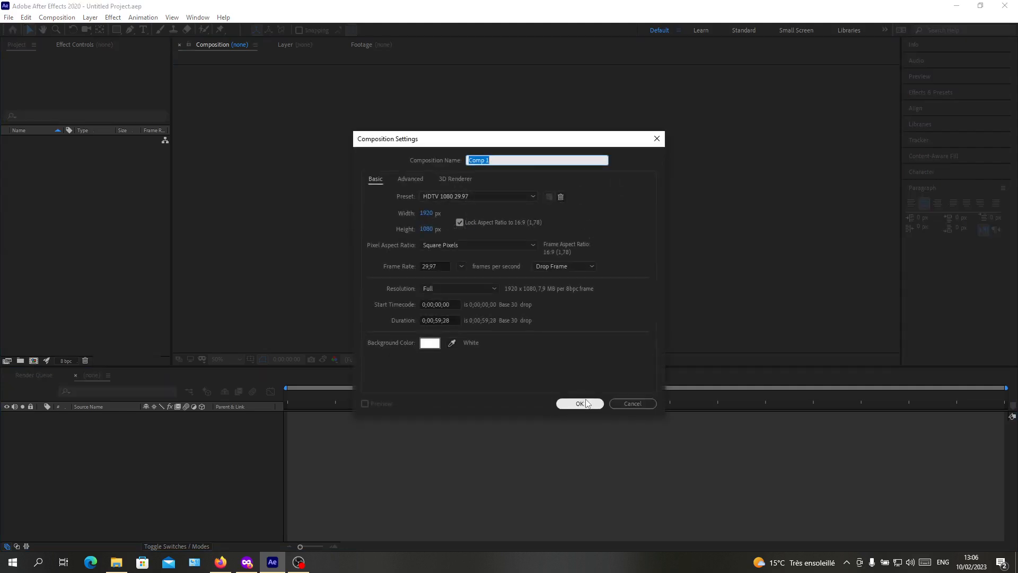
left_click(579, 403)
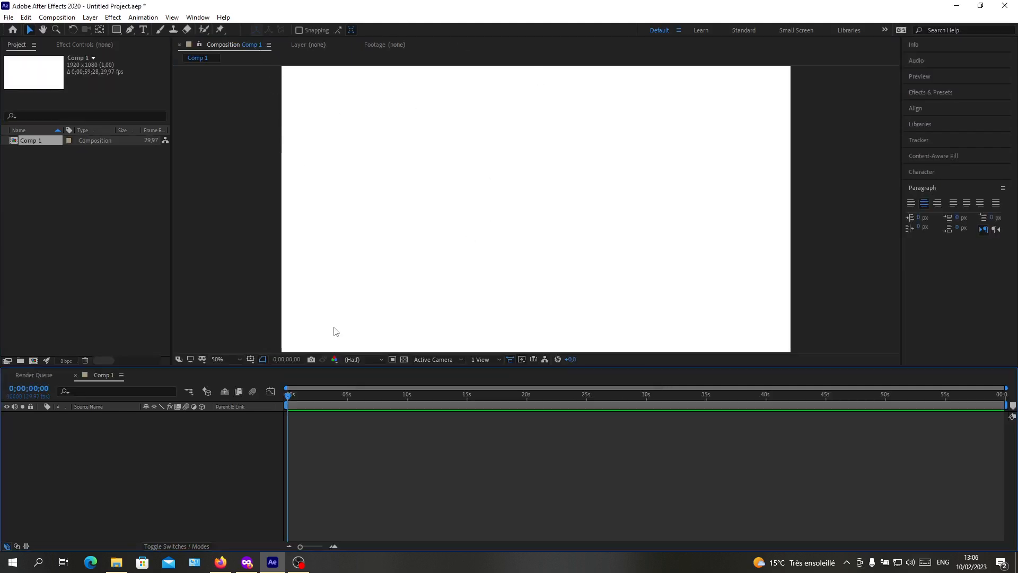
mouse_move(650, 313)
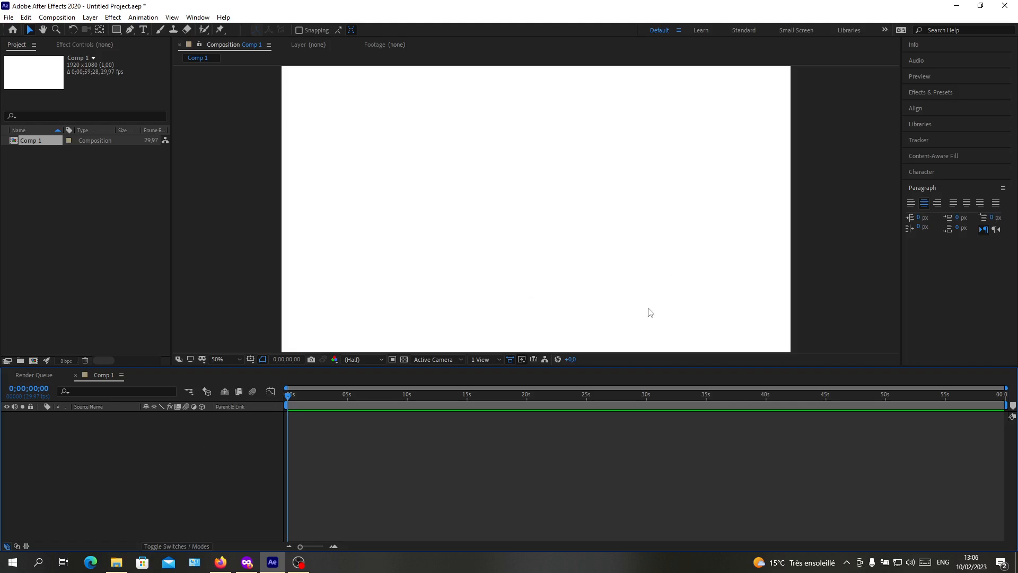
mouse_move(162, 451)
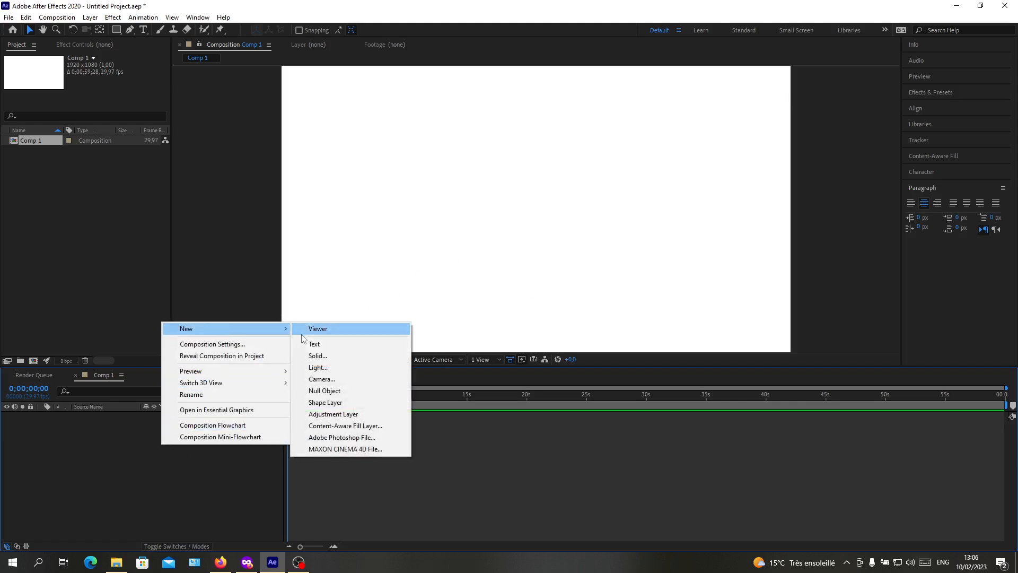
Add the Dark Gray Solid 1 layer to Comp 1.
left_click(318, 355)
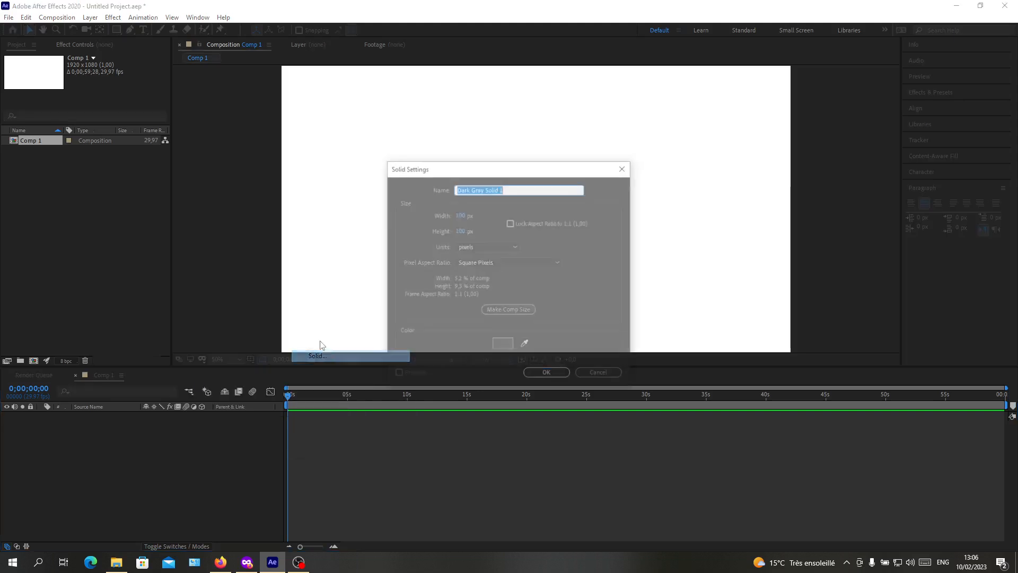
left_click(546, 372)
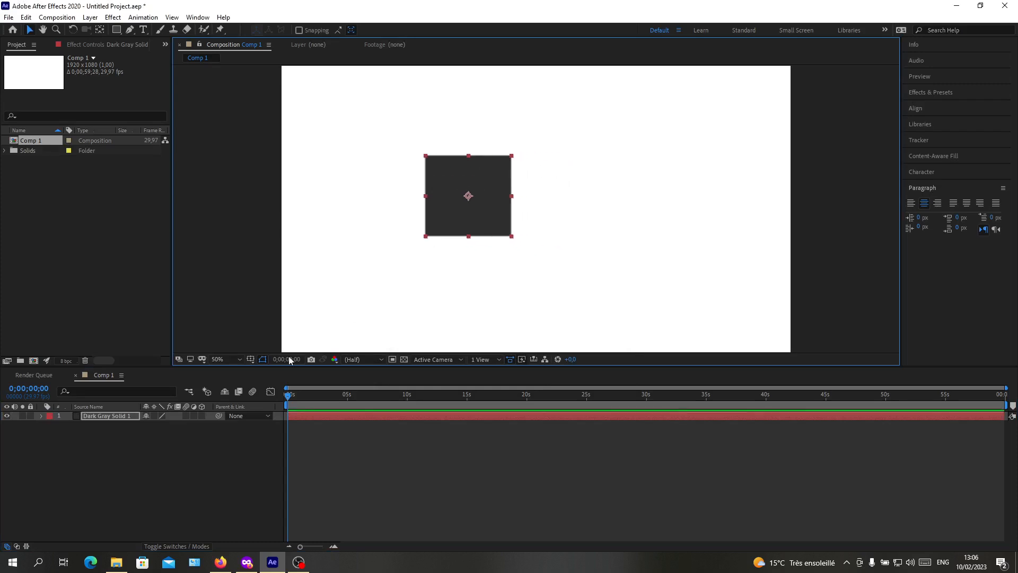
Expand the solid's Transform, set three Position keyframes, and select them.
left_click(41, 416)
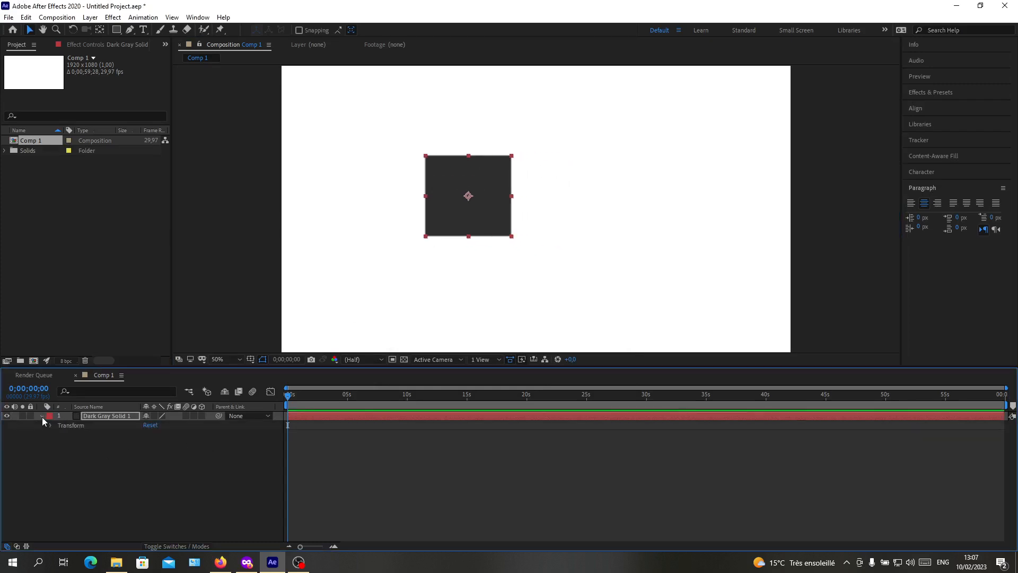
left_click(46, 425)
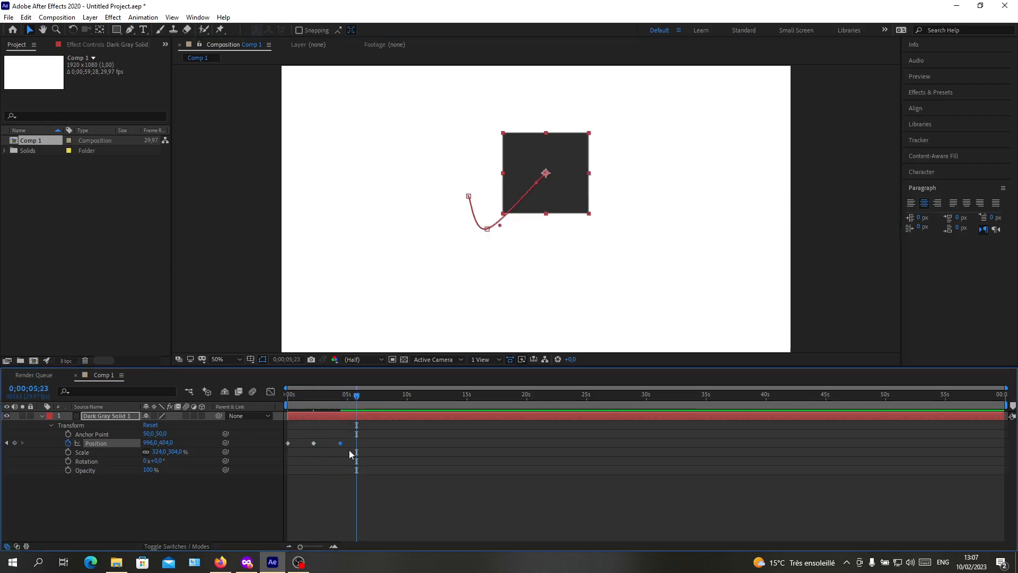
right_click(339, 443)
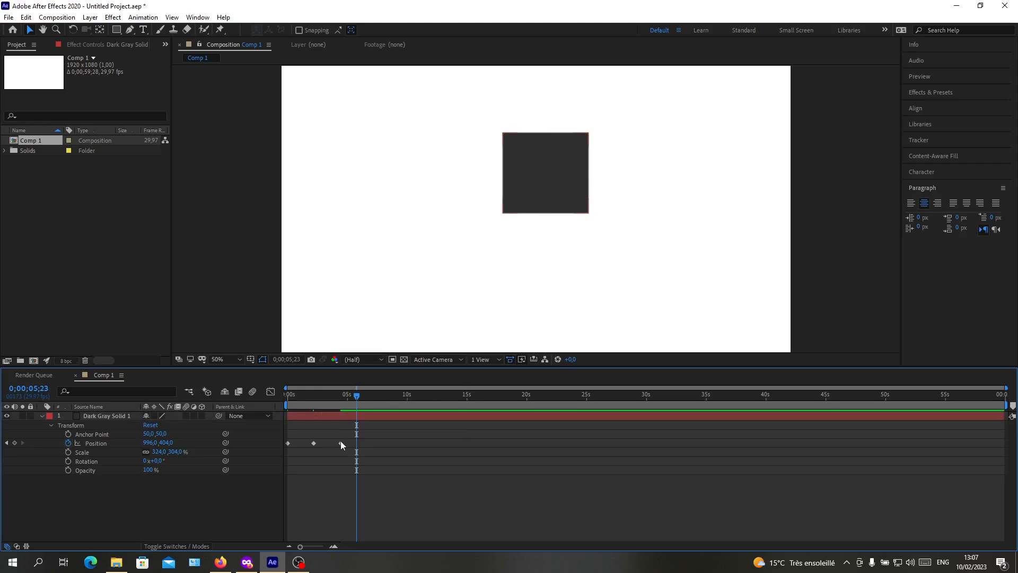
left_click(95, 442)
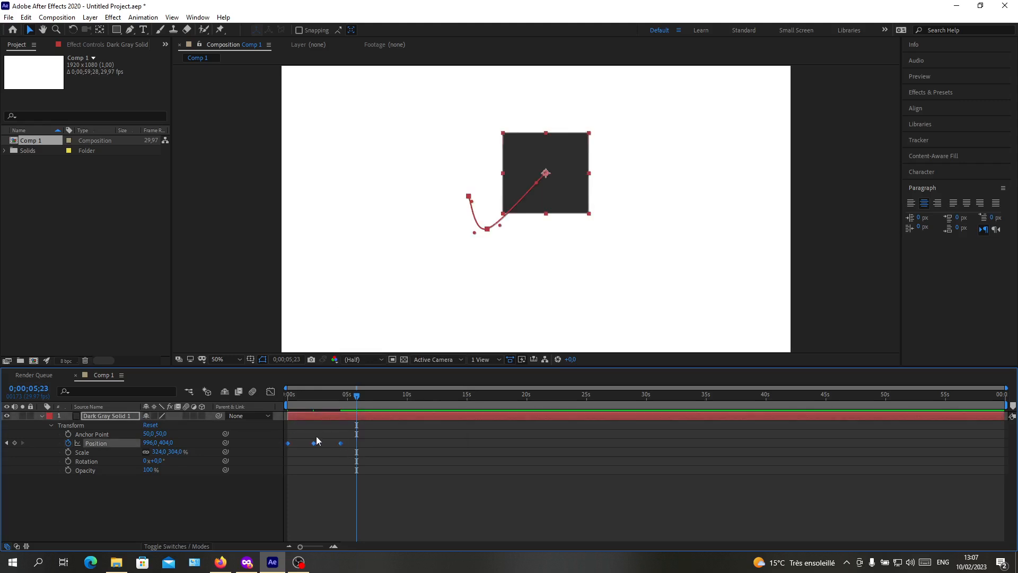
left_click(373, 448)
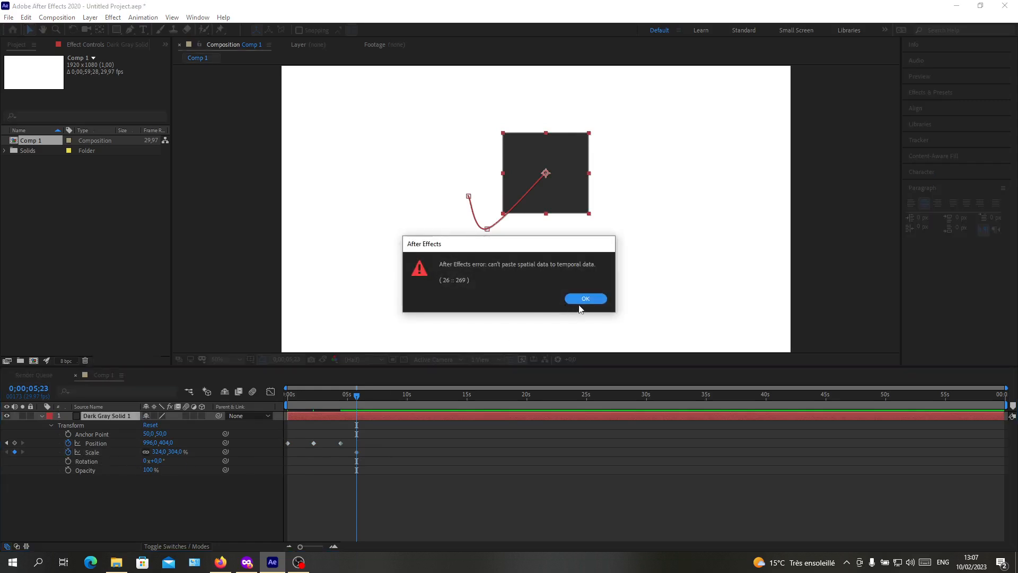
left_click(585, 298)
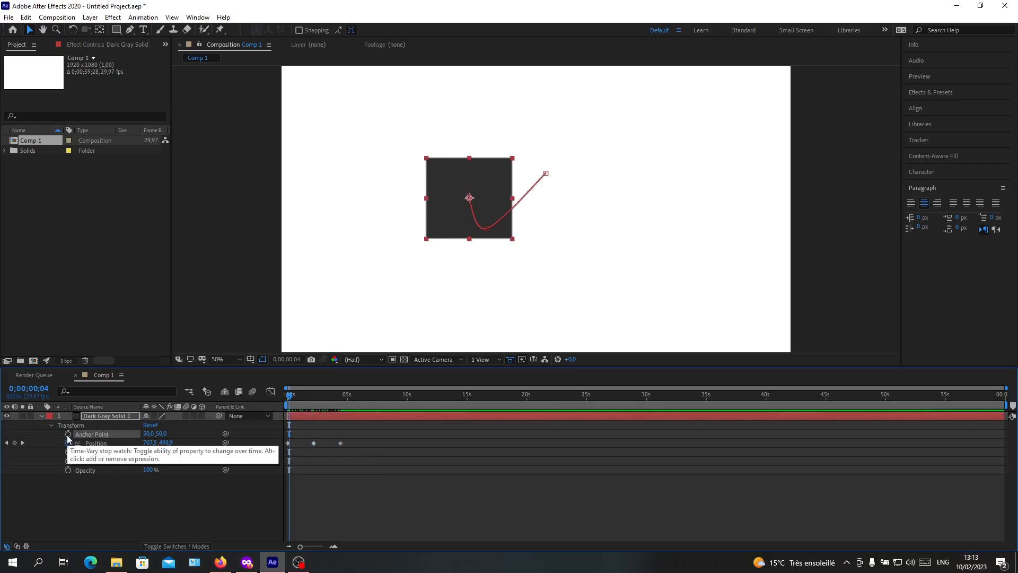
mouse_move(204, 443)
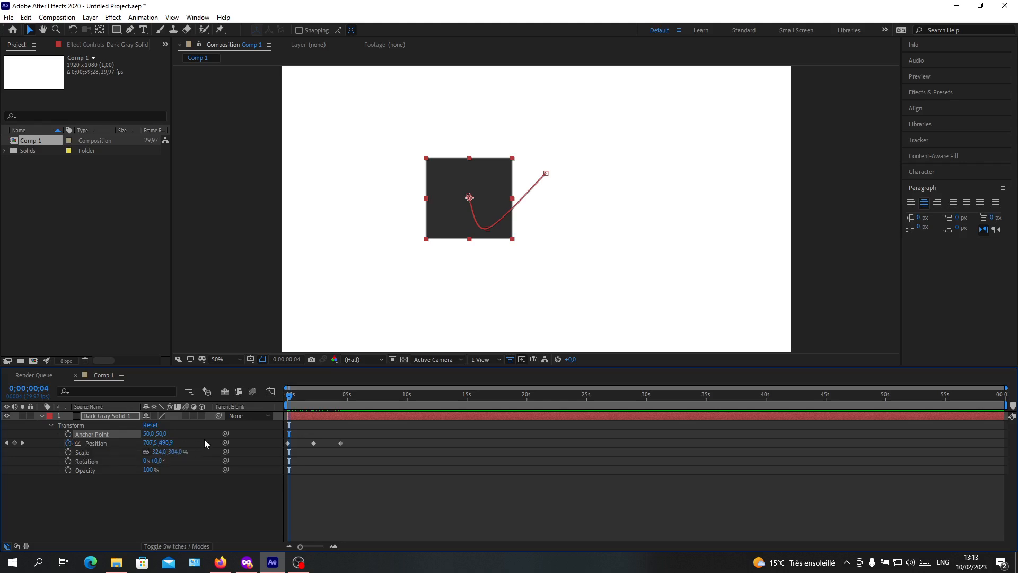
mouse_move(273, 433)
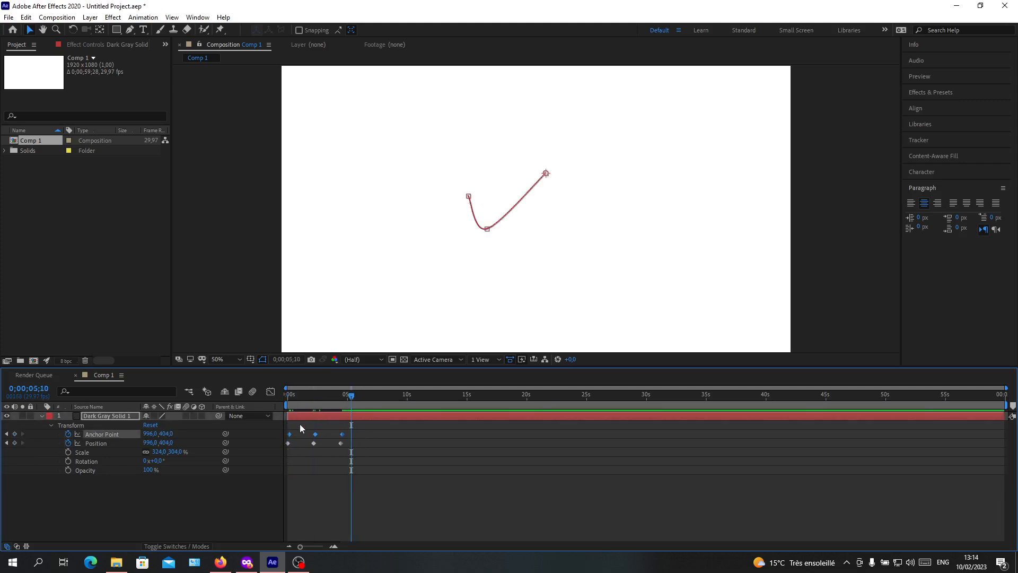
Remove the pasted Anchor Point keyframes, leaving Anchor Point at 704,490.
left_click(286, 394)
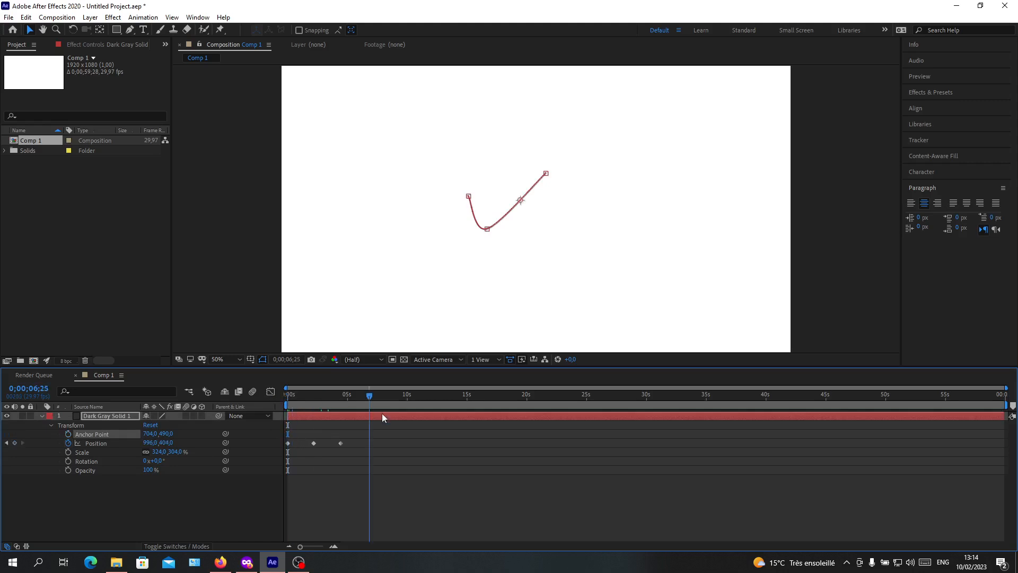
Paste the Position keyframes onto Anchor Point near 9–13 seconds.
left_click(390, 394)
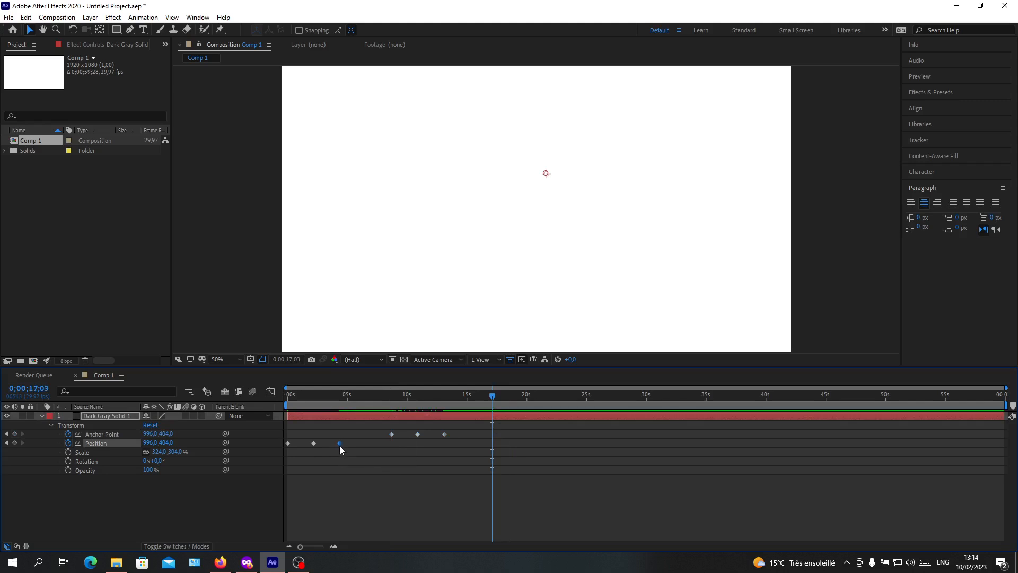
mouse_move(339, 443)
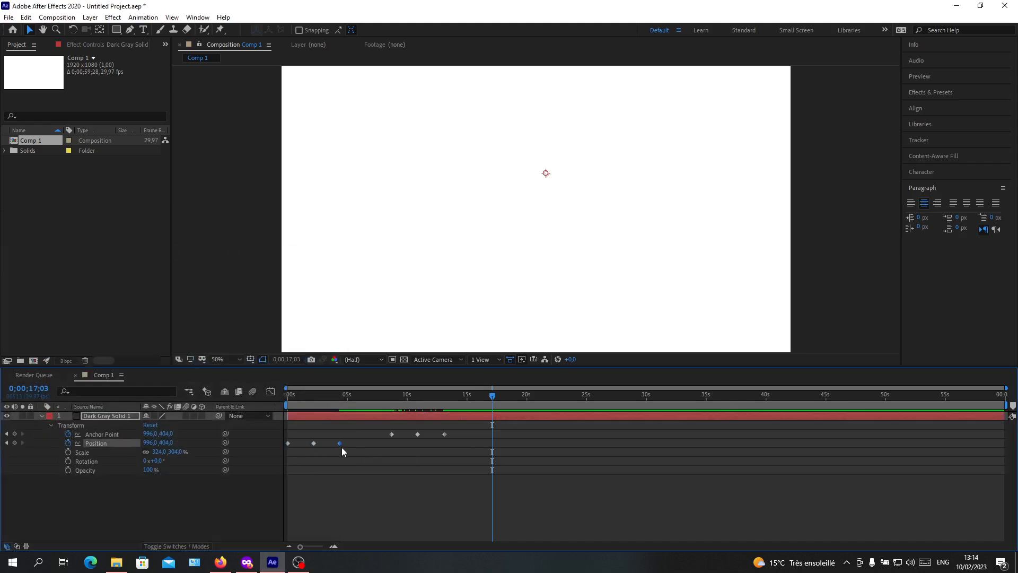
mouse_move(339, 443)
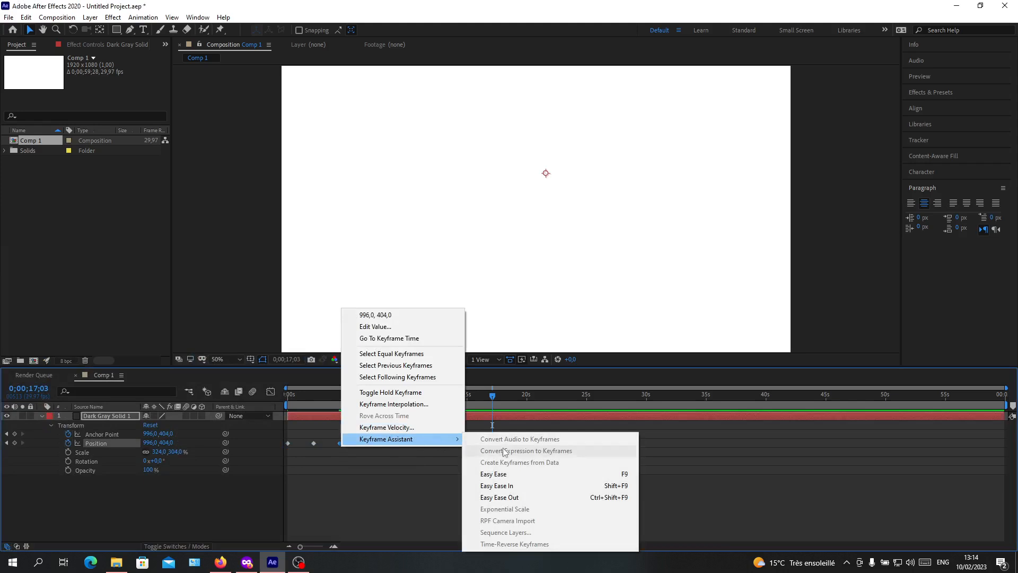
left_click(492, 473)
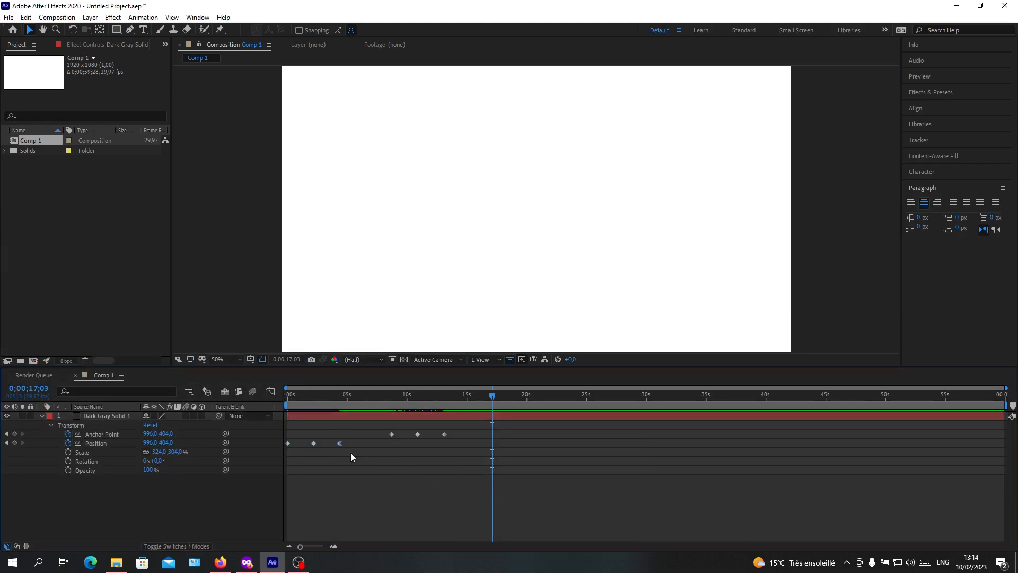
left_click(96, 442)
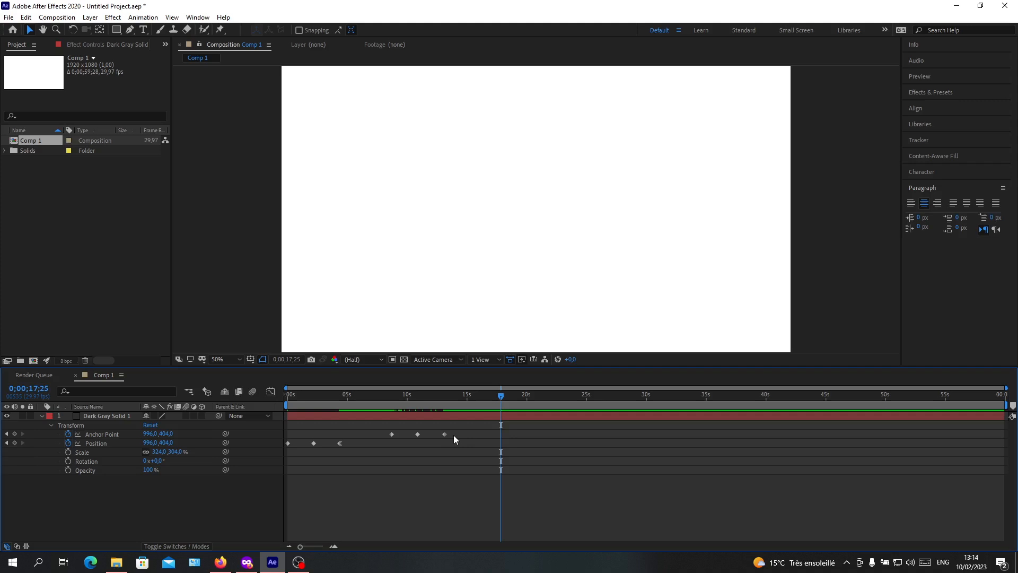
mouse_move(494, 439)
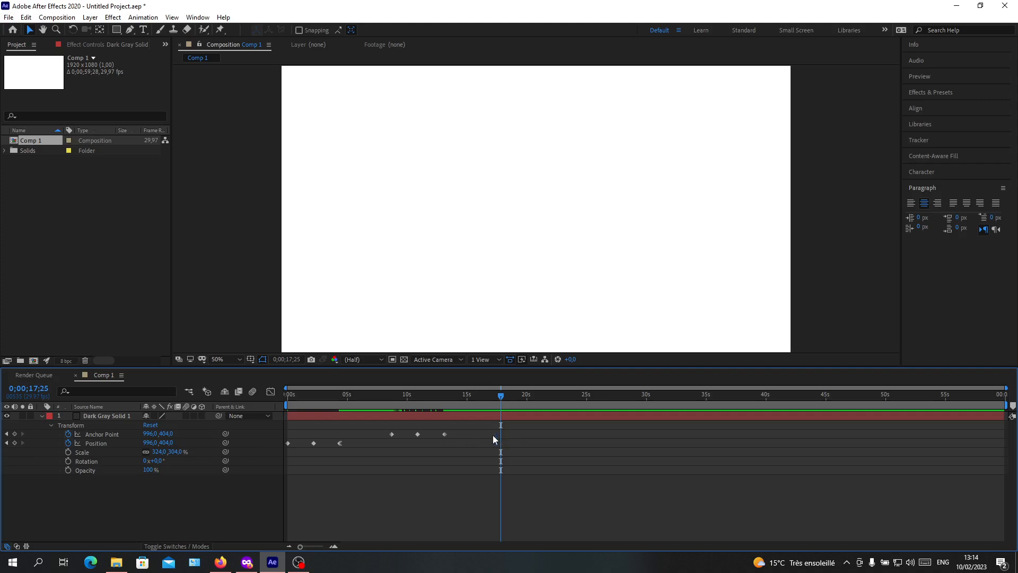
mouse_move(501, 428)
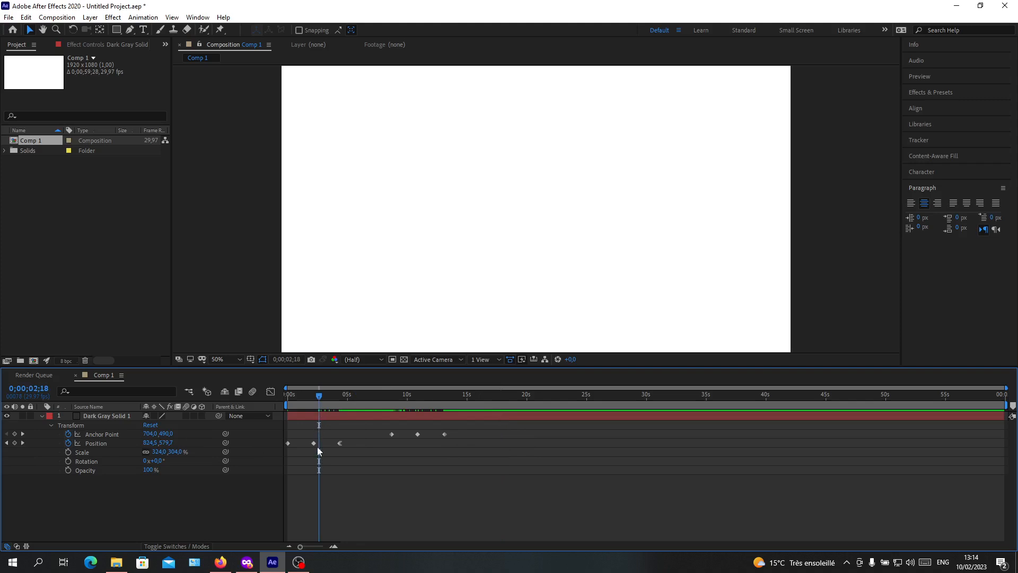
mouse_move(198, 440)
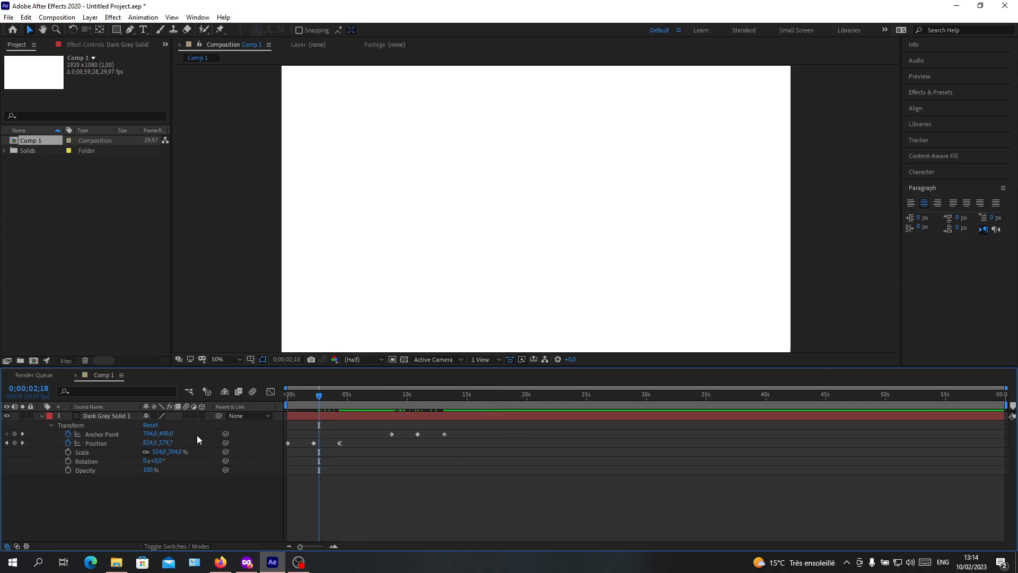
mouse_move(346, 436)
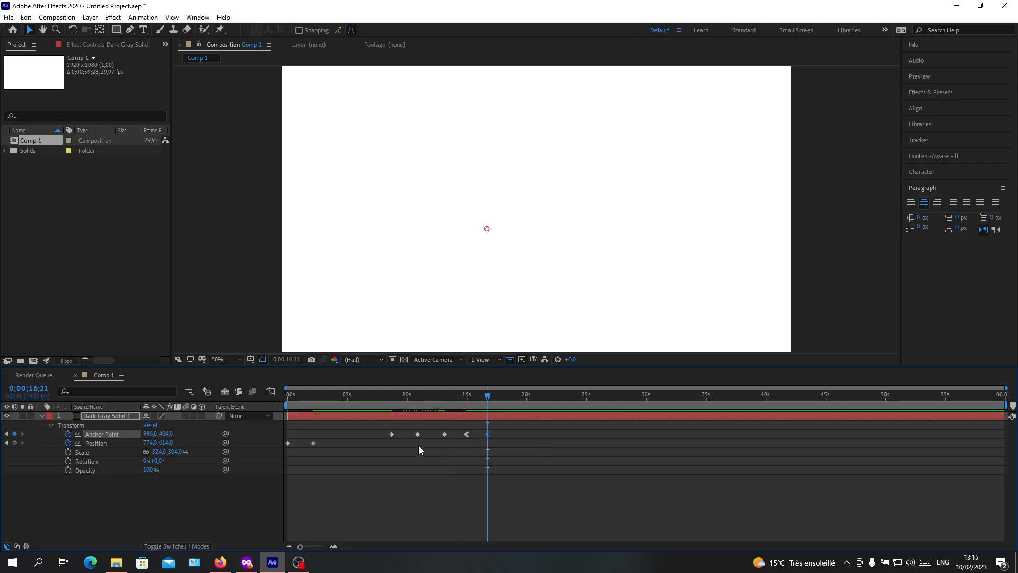
Scrub the time indicator back to about 7 seconds to preview the animation.
left_click(96, 443)
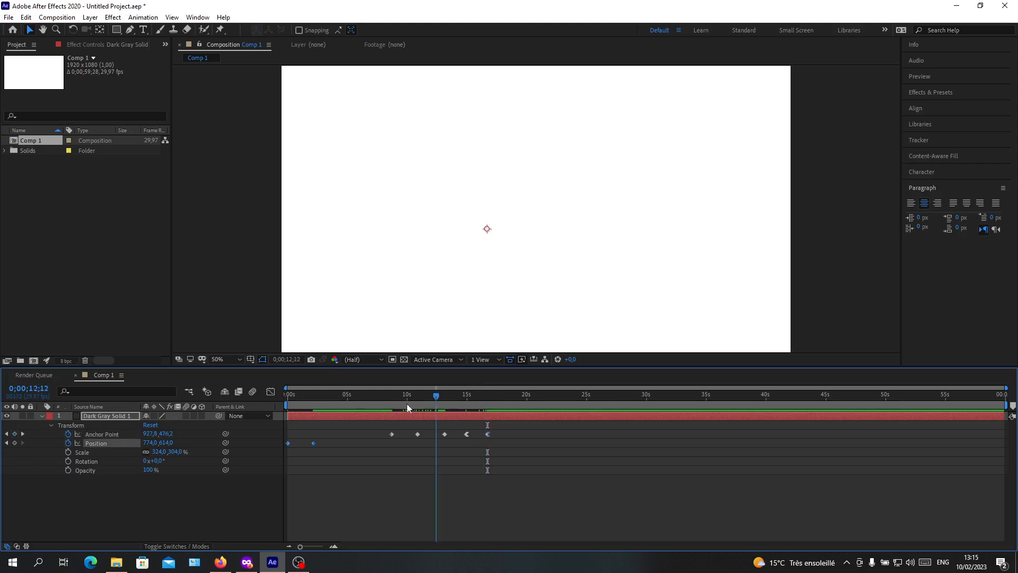
left_click(378, 394)
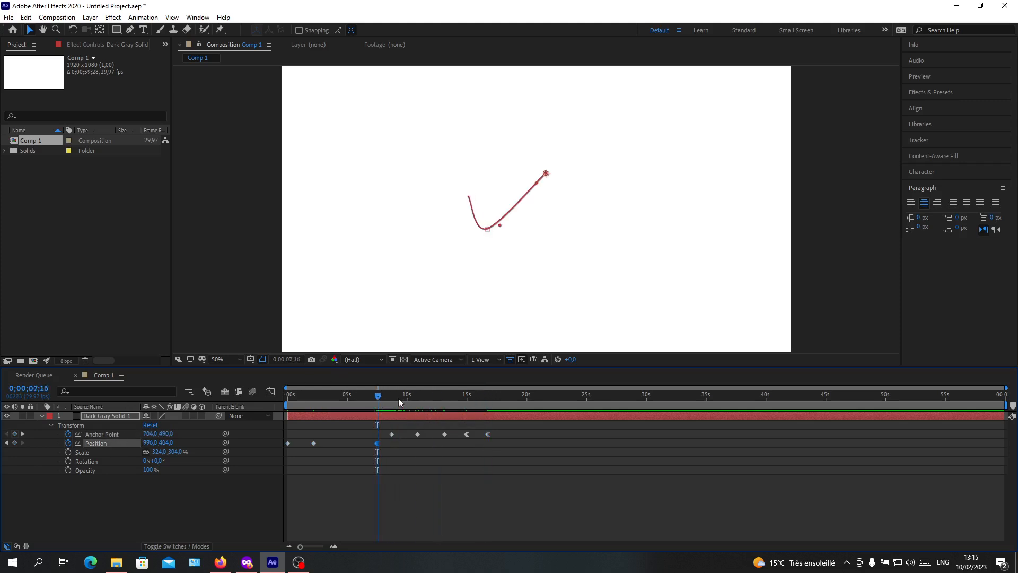